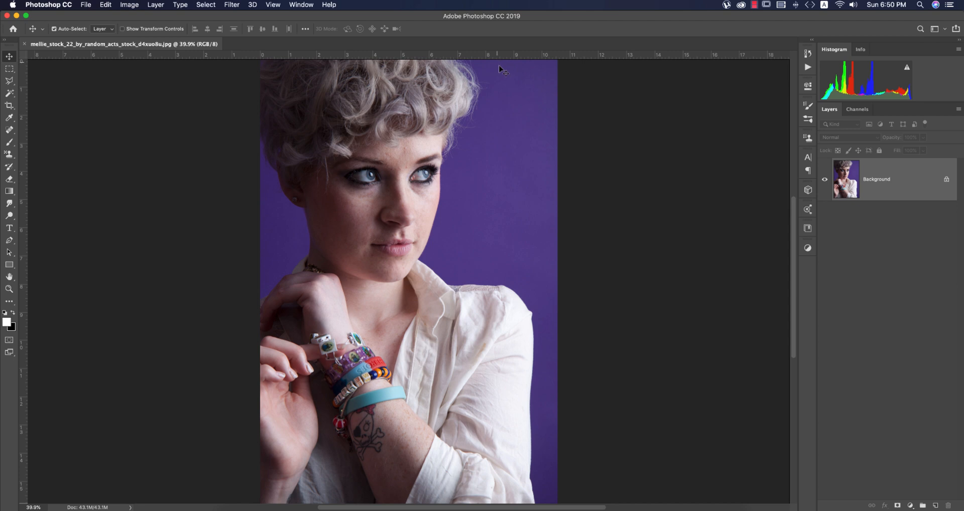
pyautogui.moveTo(659, 166)
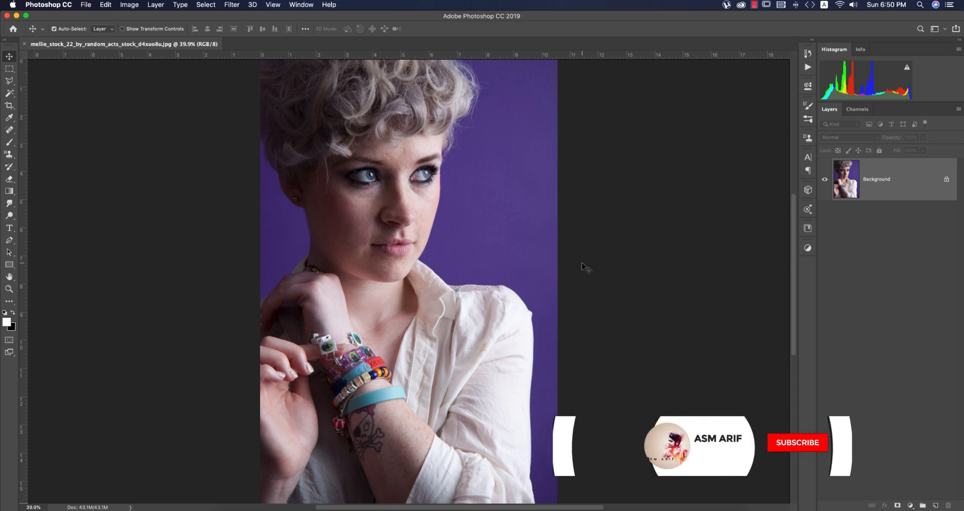
# Heal a cheek blemish with Camera Raw Spot Removal and apply the filter.
pyautogui.click(797, 443)
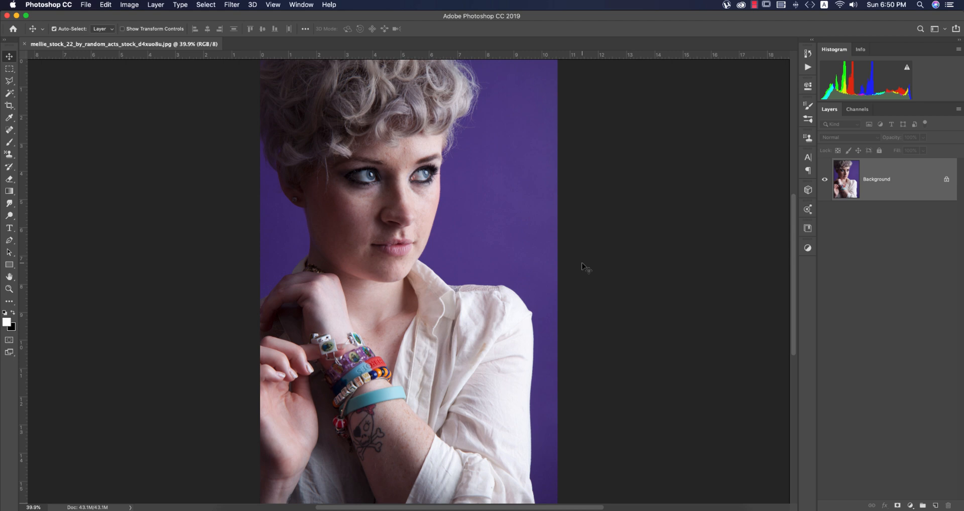
pyautogui.moveTo(670, 246)
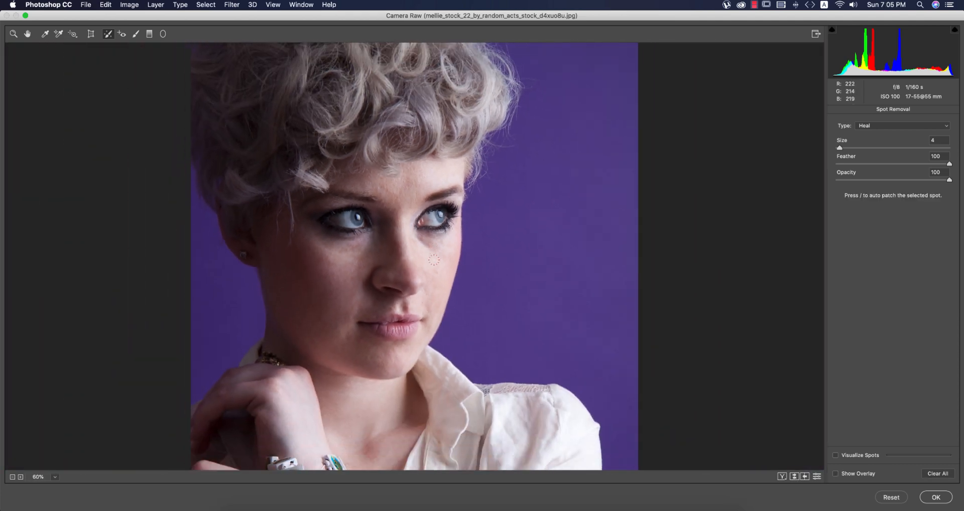
pyautogui.click(11, 476)
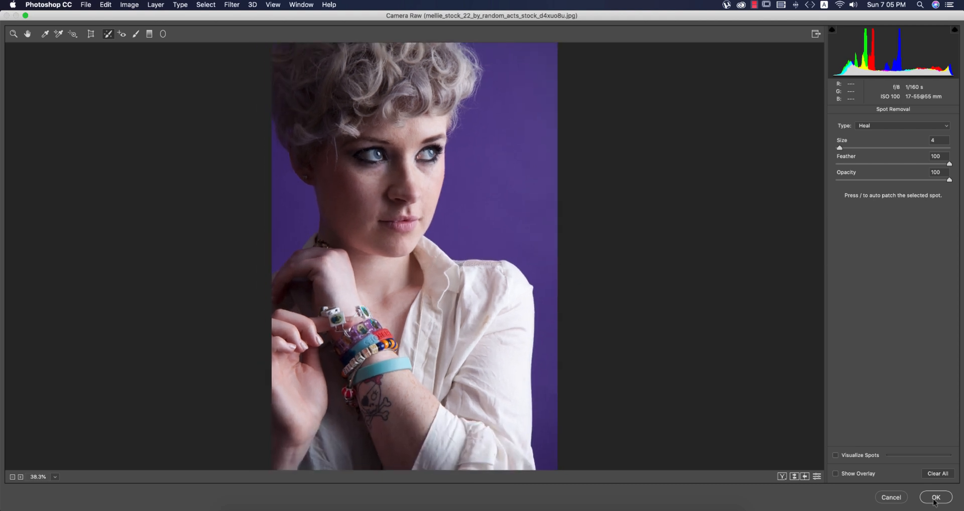
pyautogui.click(934, 497)
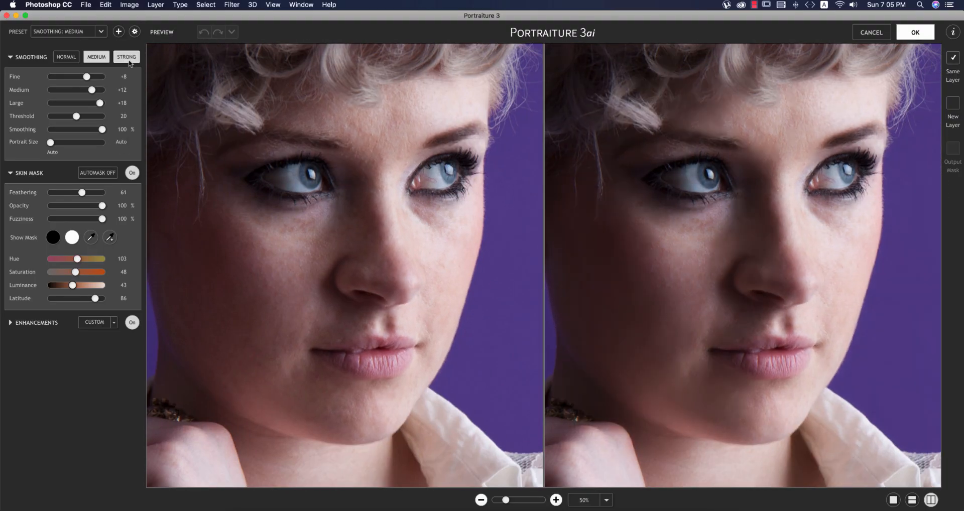
# Set Portraiture 3 smoothing to Strong and expand the Enhancements section.
pyautogui.click(126, 56)
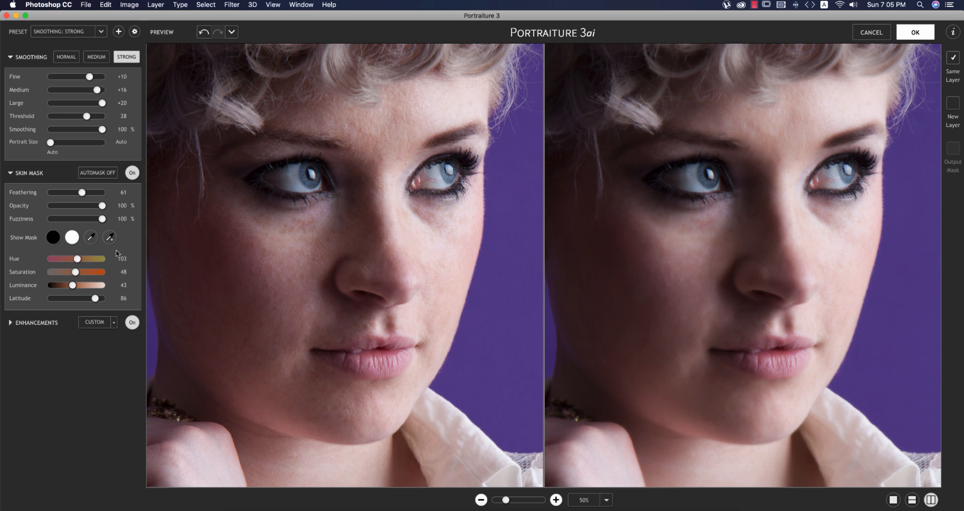
pyautogui.click(37, 322)
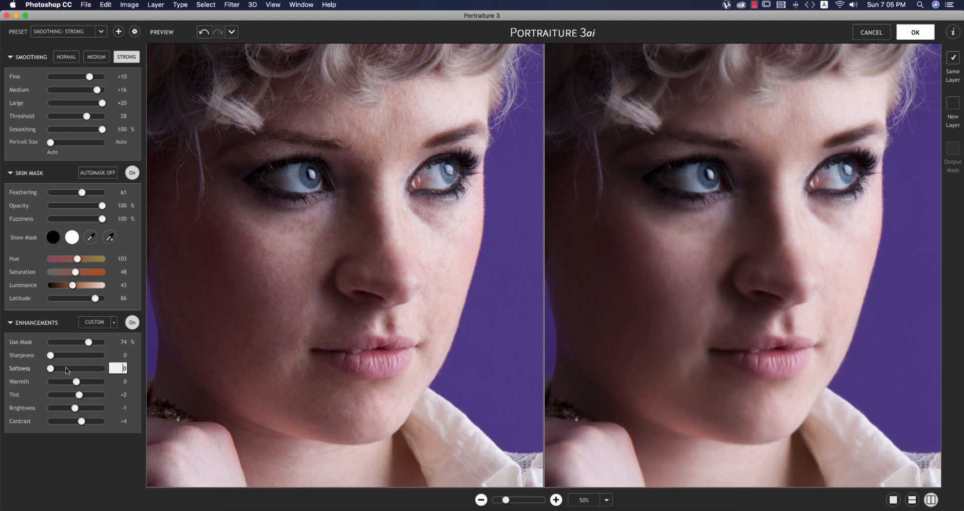
# Raise the enhancement softness to 16 and fine-tune brightness slightly lower.
pyautogui.moveTo(50, 355); pyautogui.dragTo(93, 355)
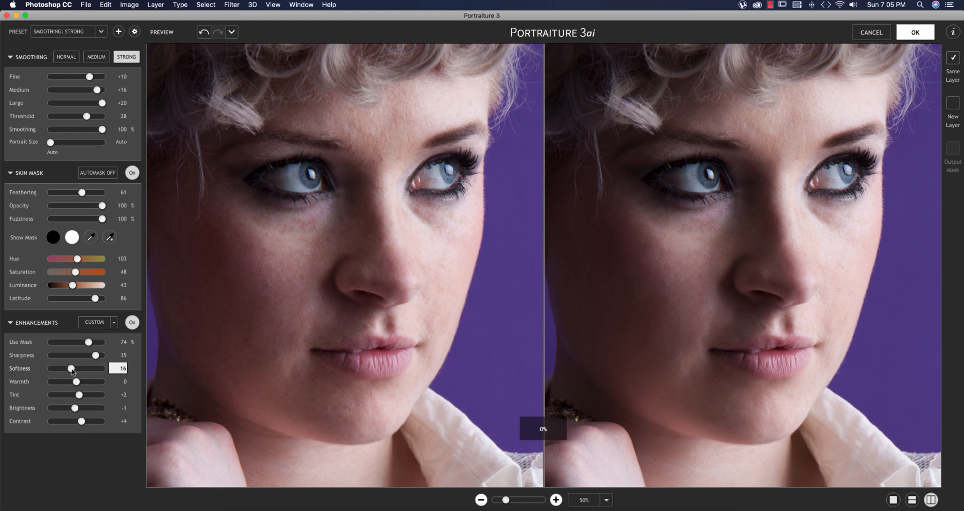
pyautogui.moveTo(86, 333)
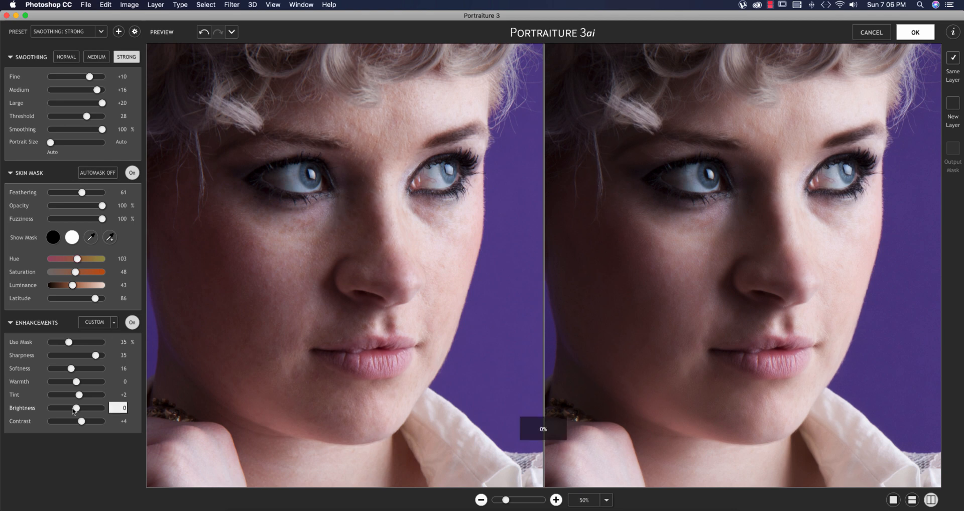
pyautogui.moveTo(76, 408); pyautogui.dragTo(72, 408)
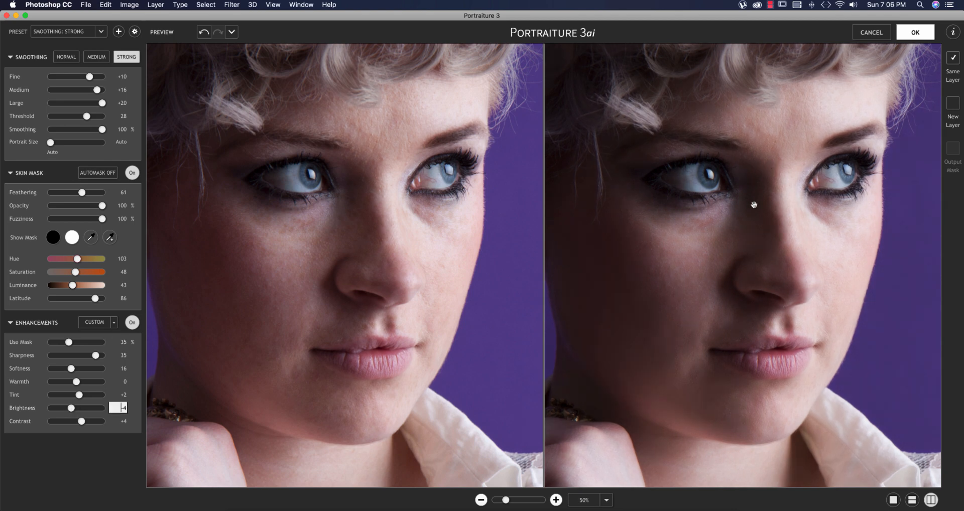
pyautogui.moveTo(83, 408); pyautogui.dragTo(72, 408)
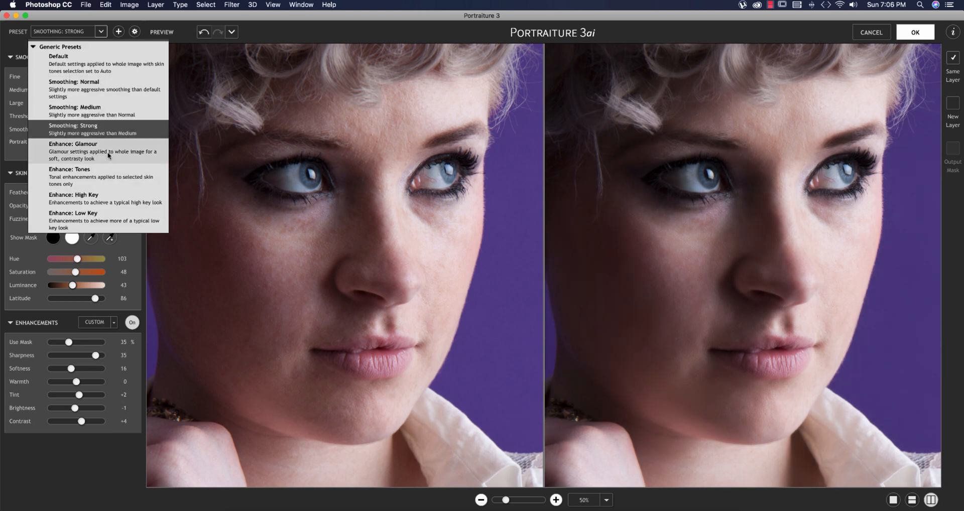
# Load Enhance: Glamour, set contrast +1, softness 20, sharpness 29, and apply.
pyautogui.click(72, 151)
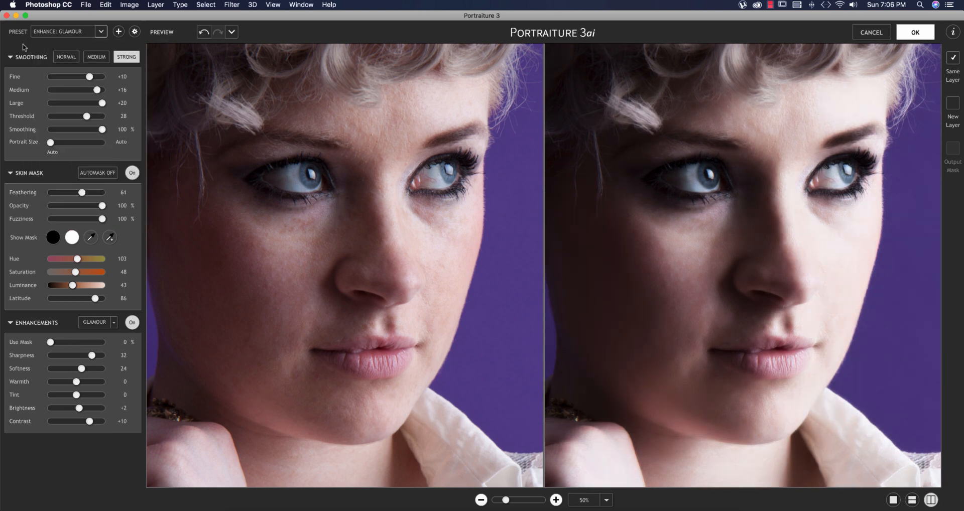
pyautogui.moveTo(765, 333)
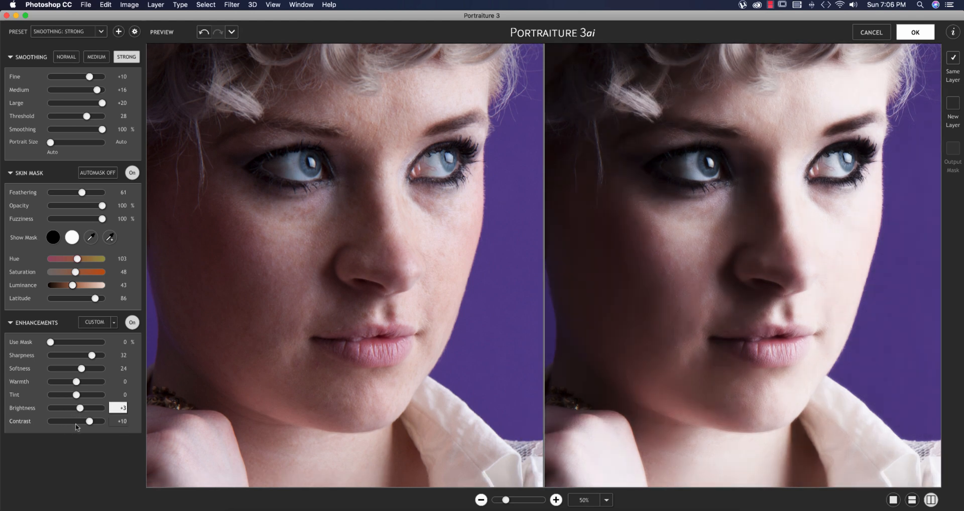
pyautogui.moveTo(93, 421); pyautogui.dragTo(77, 421)
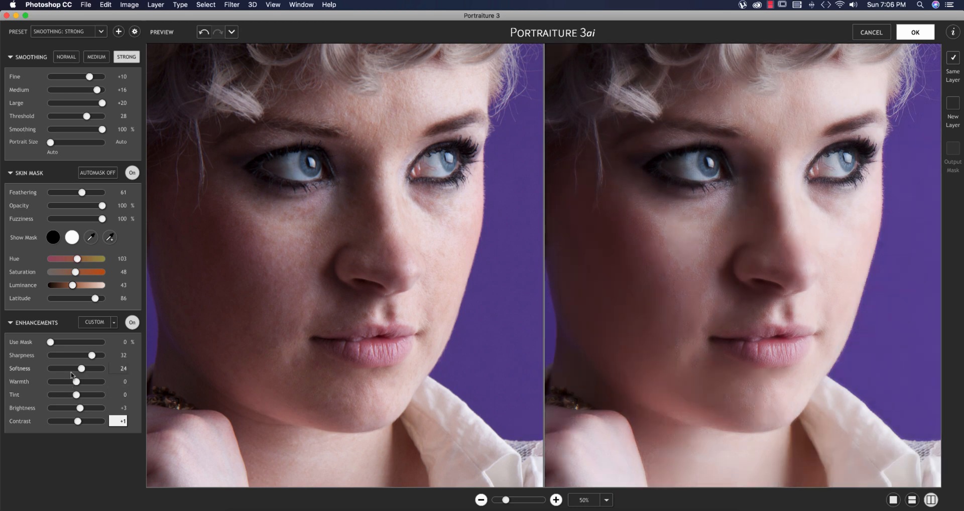
pyautogui.moveTo(82, 368); pyautogui.dragTo(76, 368)
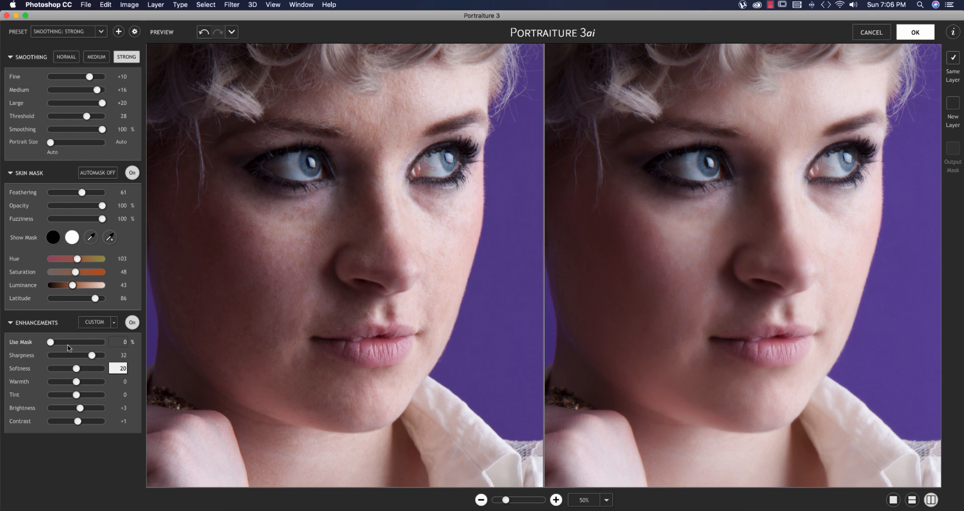
pyautogui.moveTo(92, 356); pyautogui.dragTo(85, 355)
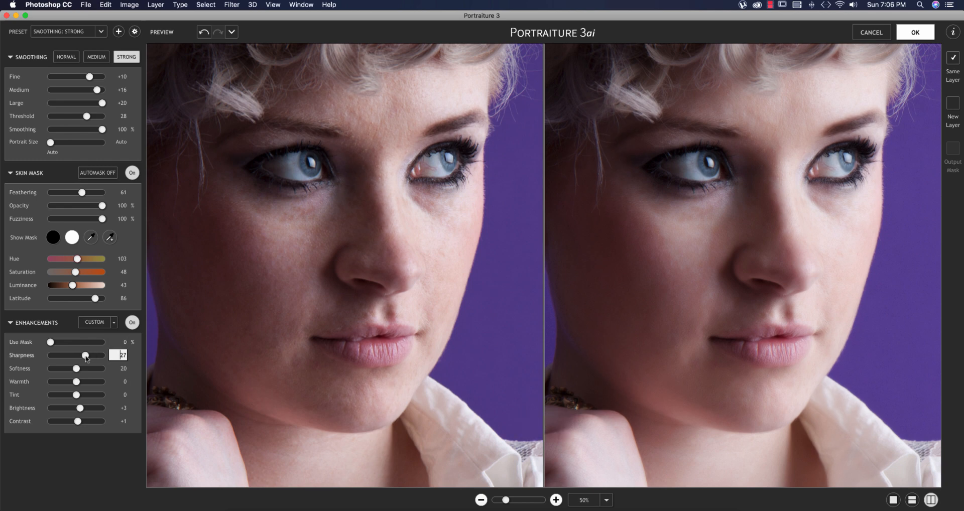
pyautogui.moveTo(85, 355); pyautogui.dragTo(90, 356)
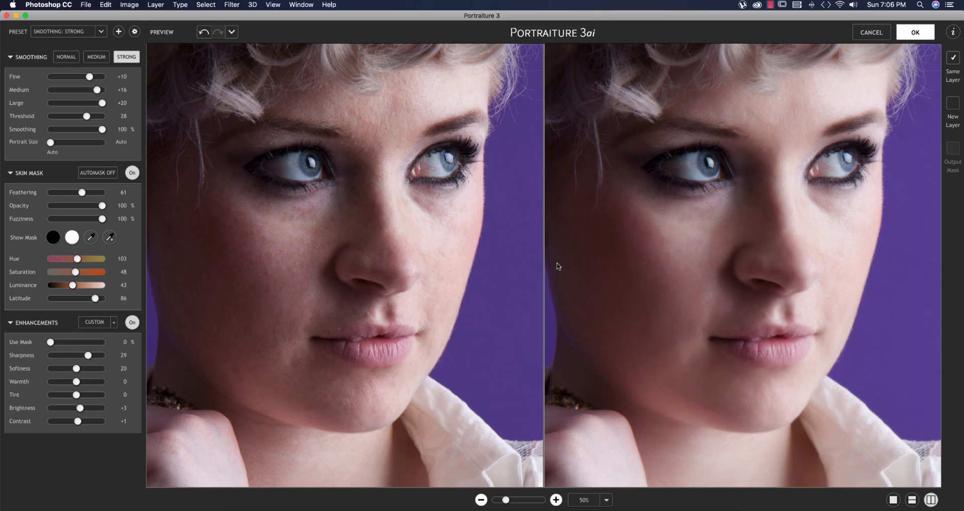
pyautogui.click(914, 32)
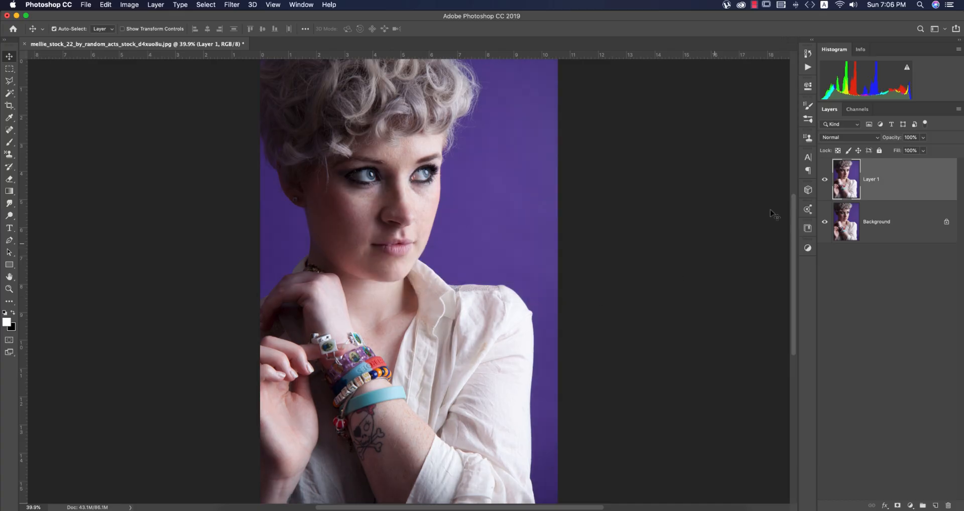
pyautogui.moveTo(238, 8)
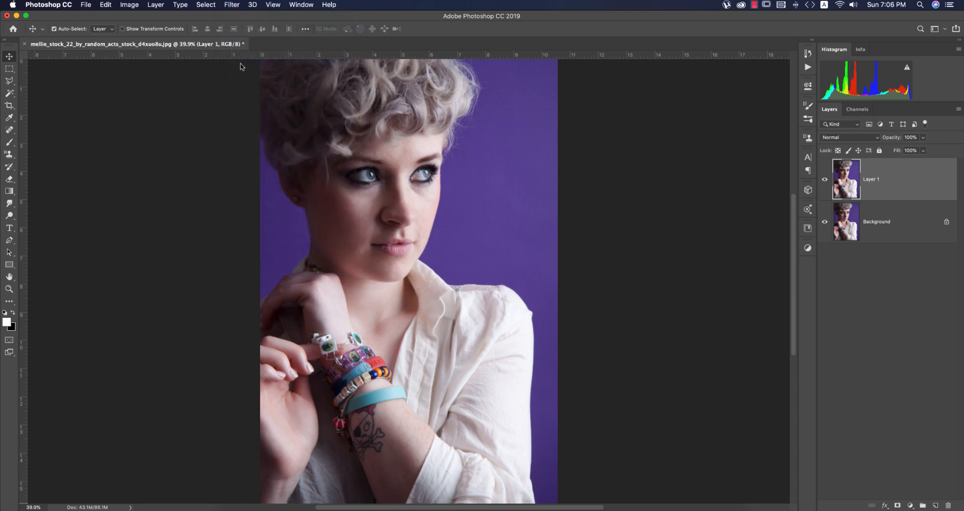
# In Camera Raw, set highlights to -17, texture to +15 and dehaze to +15.
pyautogui.click(232, 5)
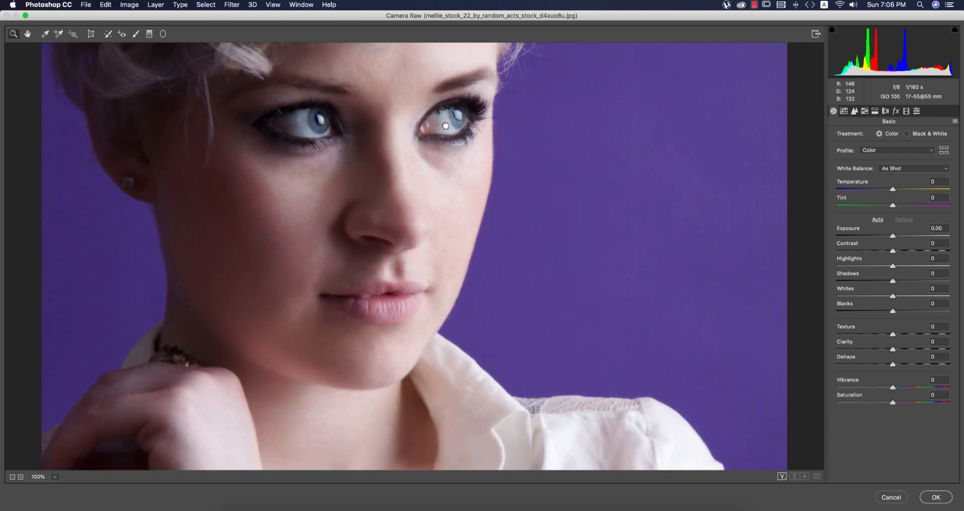
pyautogui.click(936, 257)
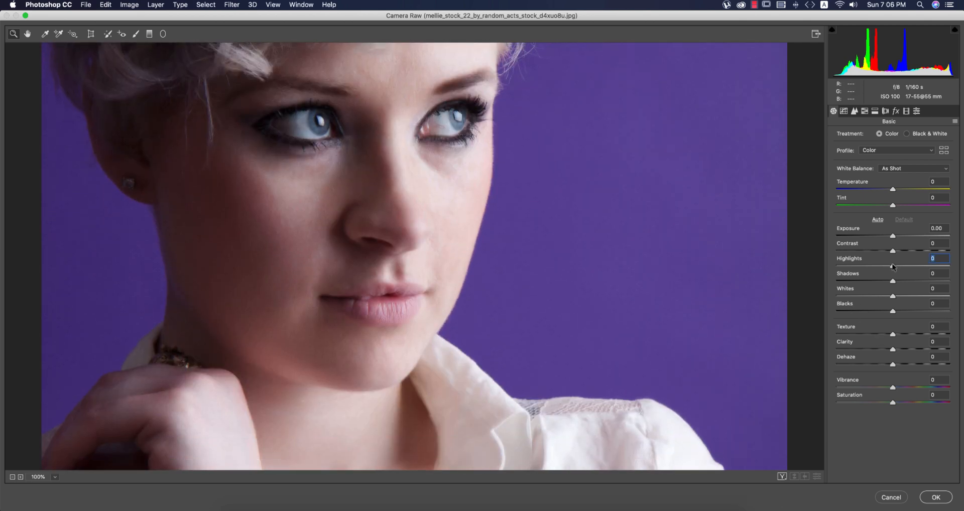
pyautogui.moveTo(892, 265); pyautogui.dragTo(887, 265)
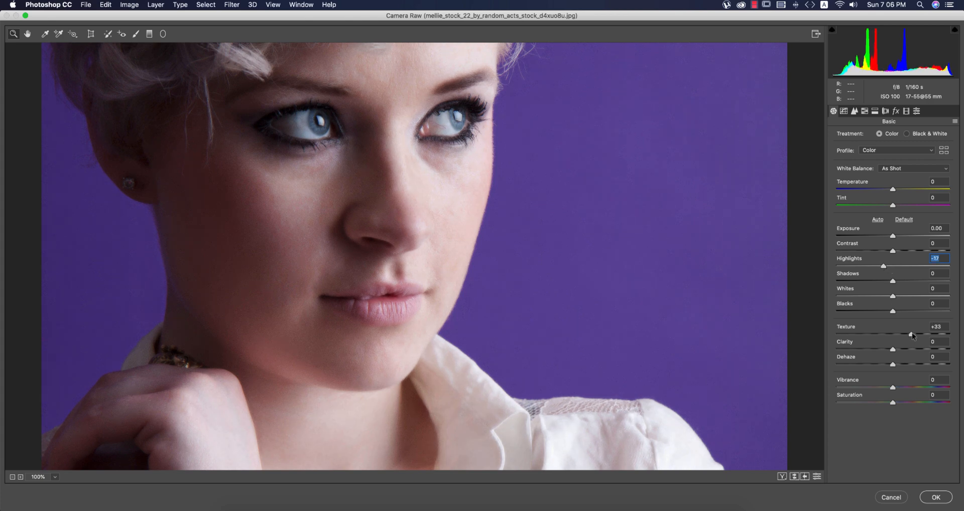
pyautogui.moveTo(912, 334); pyautogui.dragTo(902, 333)
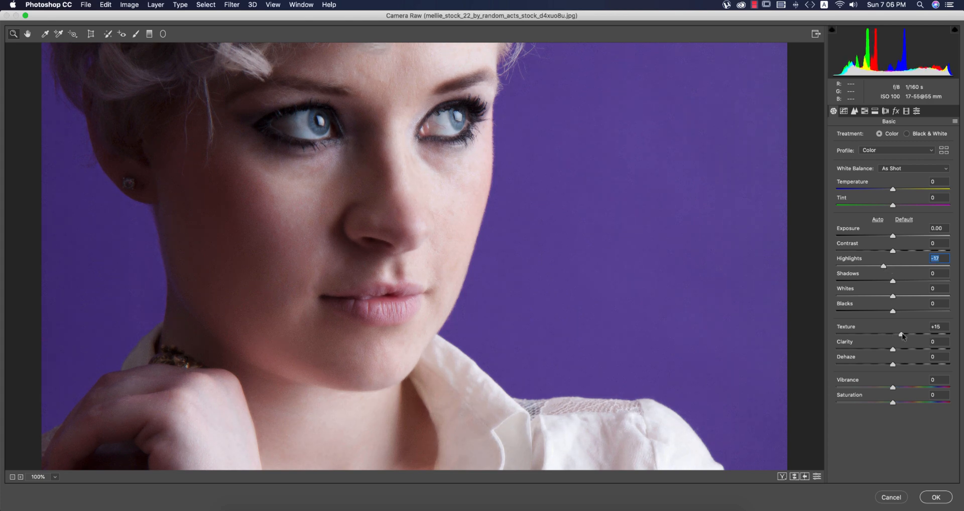
pyautogui.moveTo(892, 364); pyautogui.dragTo(902, 364)
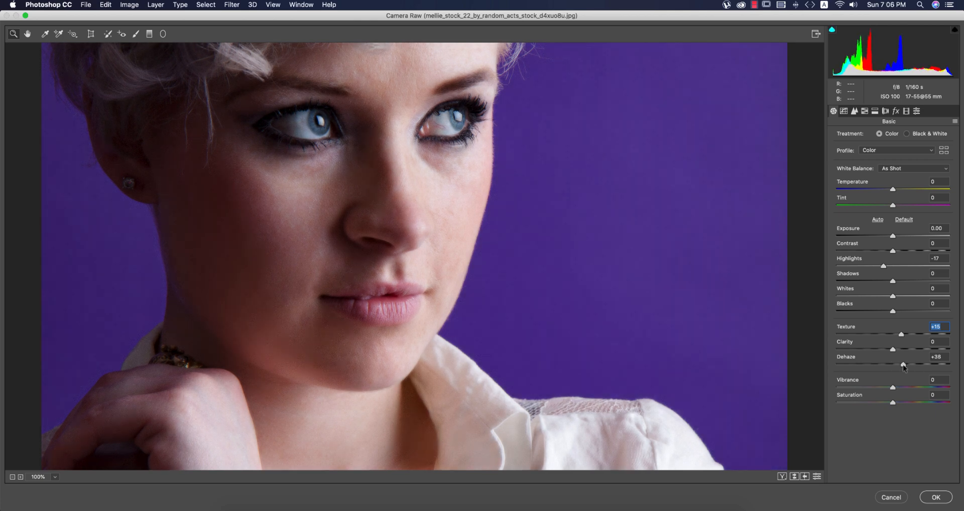
pyautogui.moveTo(912, 363); pyautogui.dragTo(902, 363)
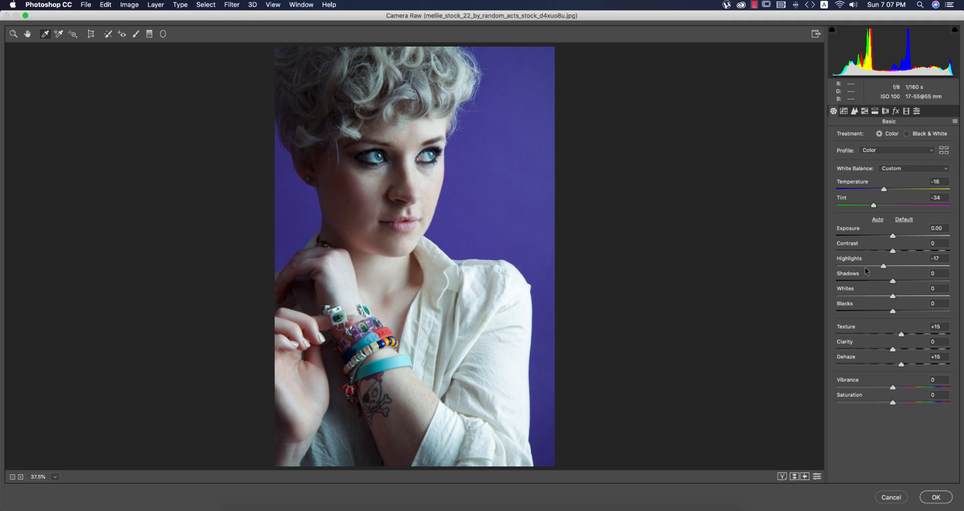
# Cut the highlights further and bring up the Detail sharpening and noise settings.
pyautogui.moveTo(883, 265); pyautogui.dragTo(864, 265)
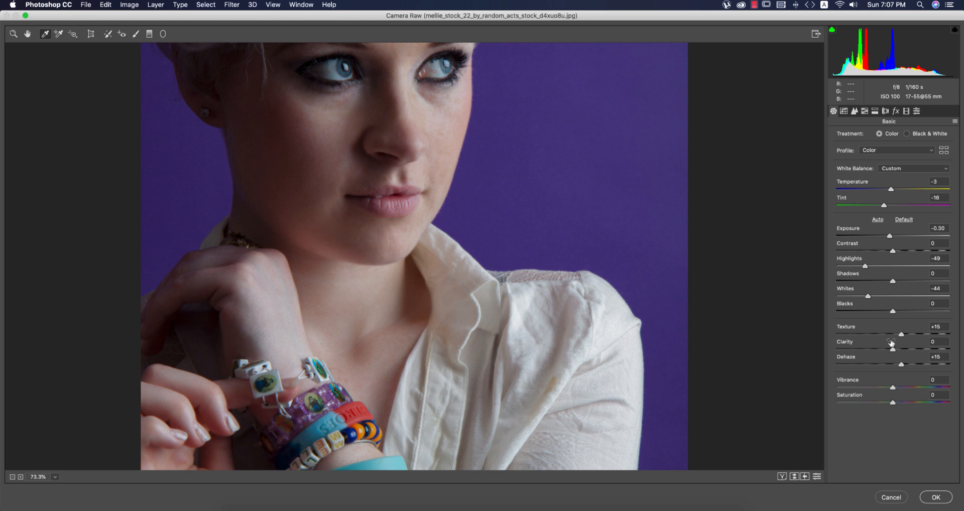
pyautogui.click(853, 111)
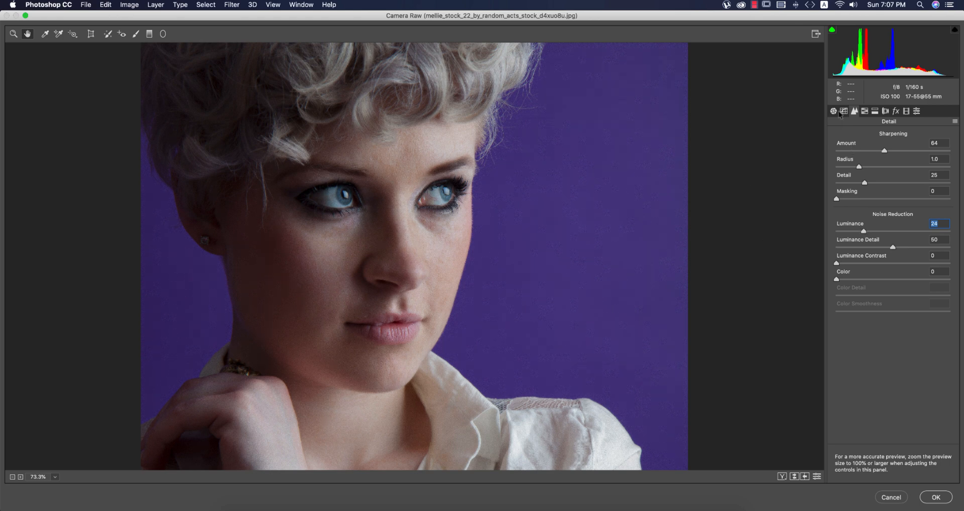
# In Basic tones, settle exposure at -0.10 and reduce vibrance to -12.
pyautogui.click(832, 112)
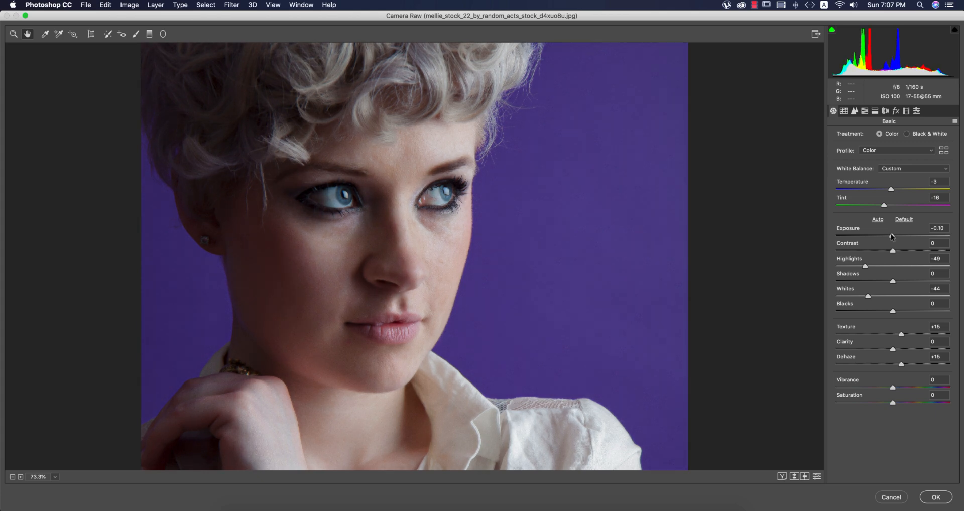
pyautogui.moveTo(892, 236); pyautogui.dragTo(887, 235)
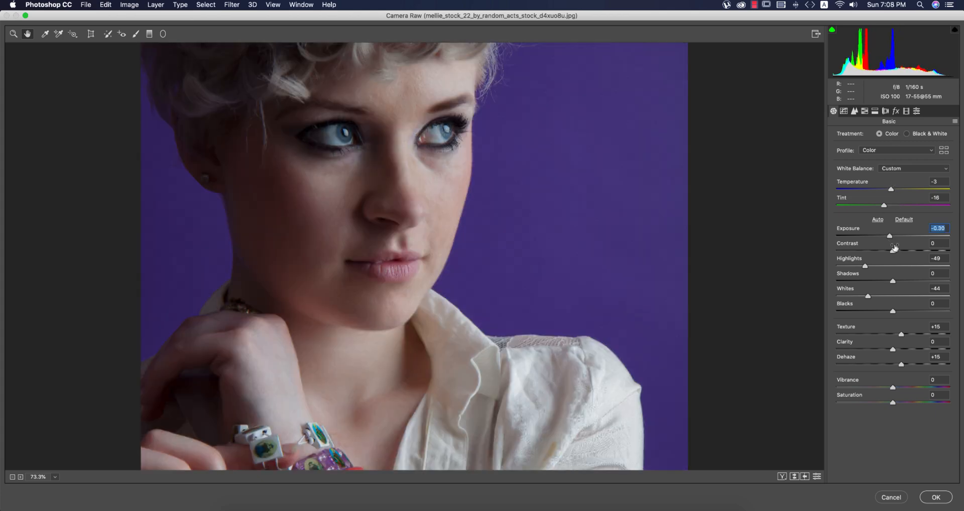
pyautogui.moveTo(889, 235); pyautogui.dragTo(892, 236)
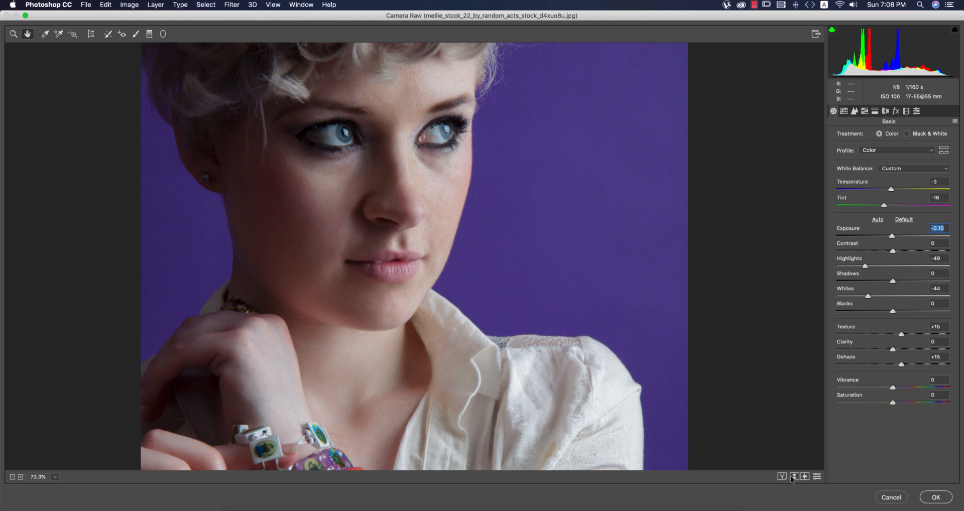
pyautogui.moveTo(893, 387); pyautogui.dragTo(885, 387)
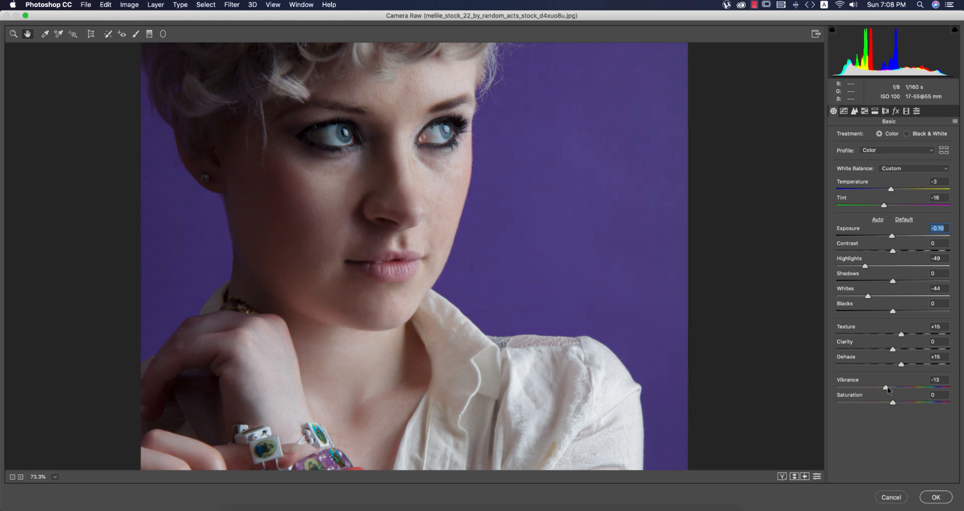
pyautogui.click(937, 379)
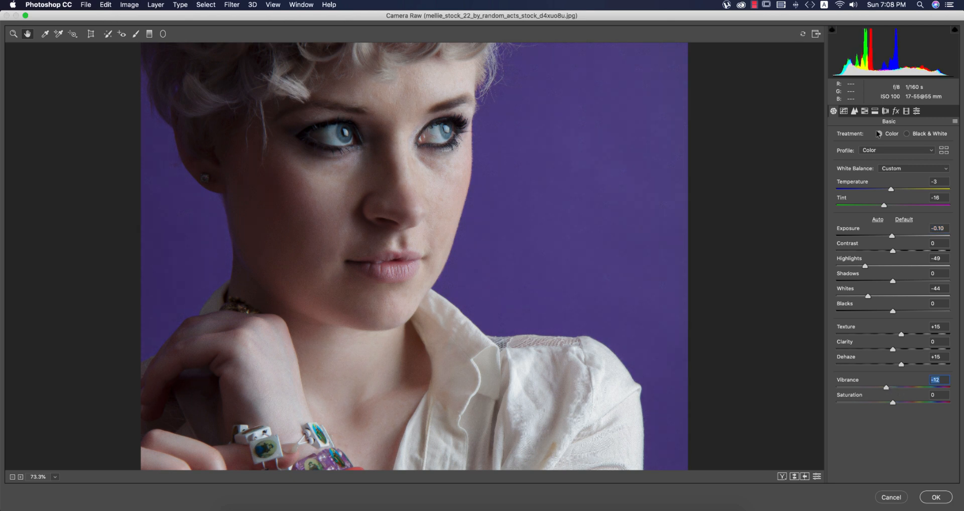
# Pull highlights to -92 and lower clarity and texture to soften the skin.
pyautogui.moveTo(864, 265); pyautogui.dragTo(836, 265)
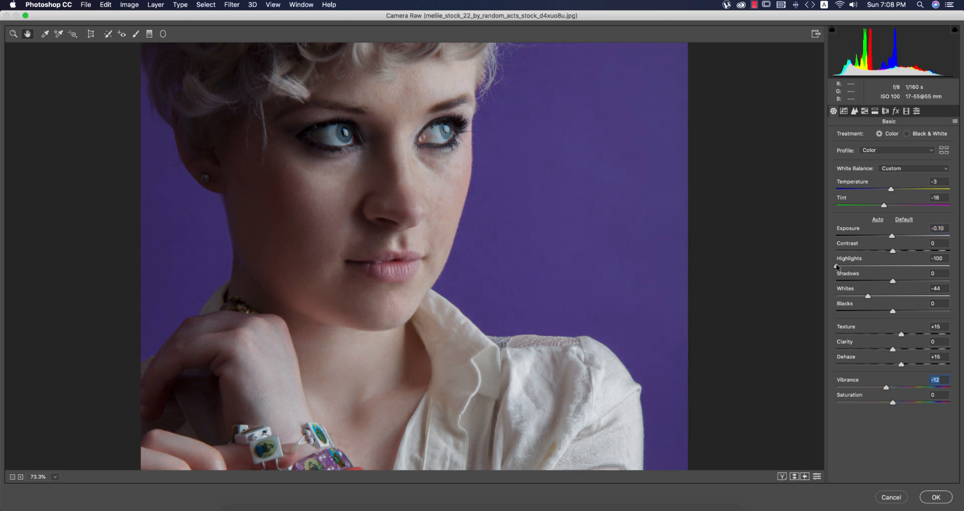
pyautogui.moveTo(836, 265); pyautogui.dragTo(840, 265)
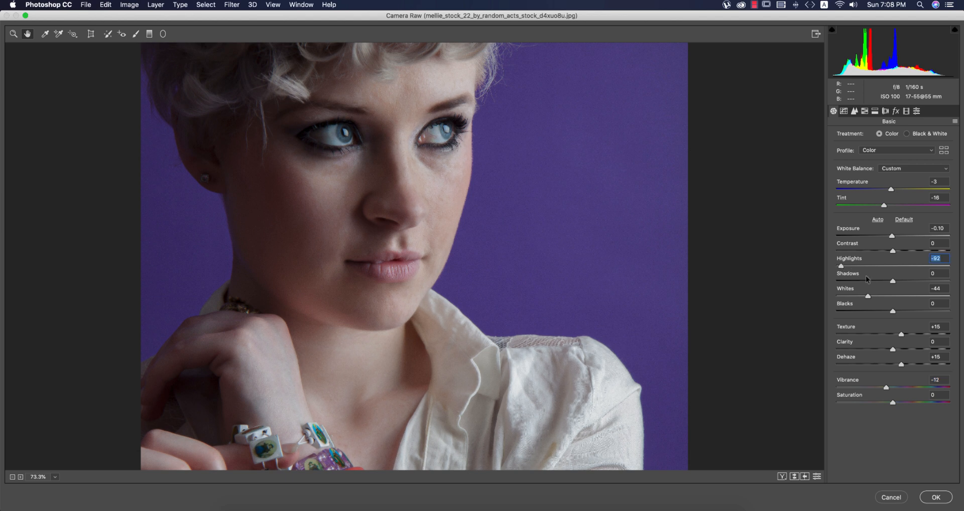
pyautogui.moveTo(892, 349); pyautogui.dragTo(869, 349)
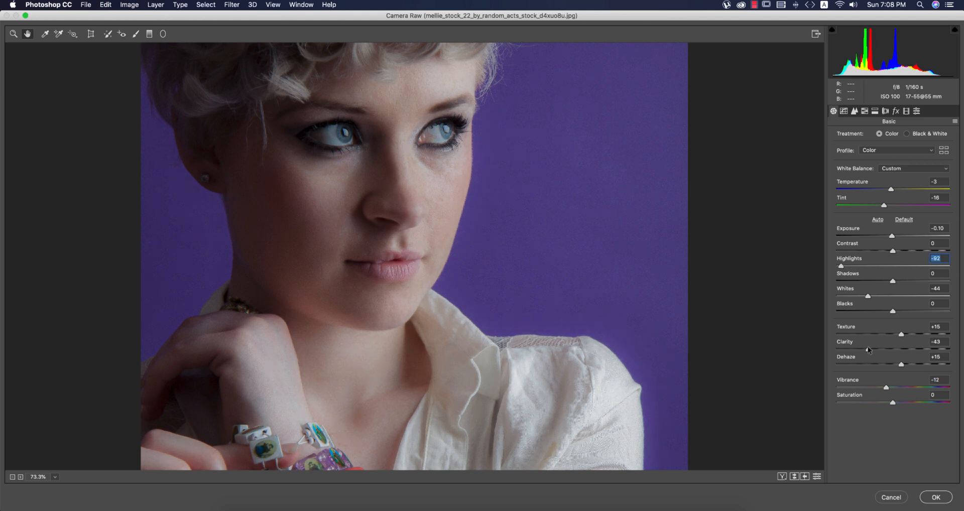
pyautogui.moveTo(901, 349); pyautogui.dragTo(885, 349)
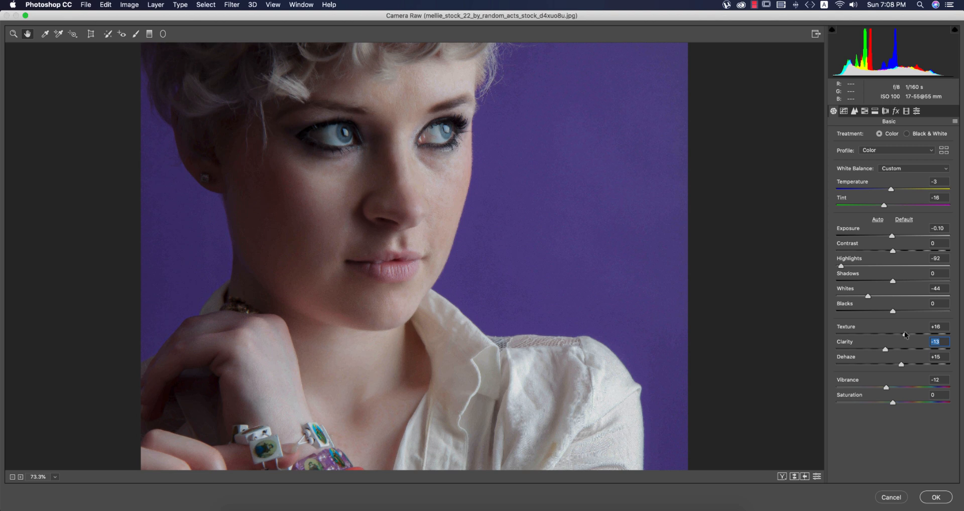
pyautogui.moveTo(883, 334); pyautogui.dragTo(865, 334)
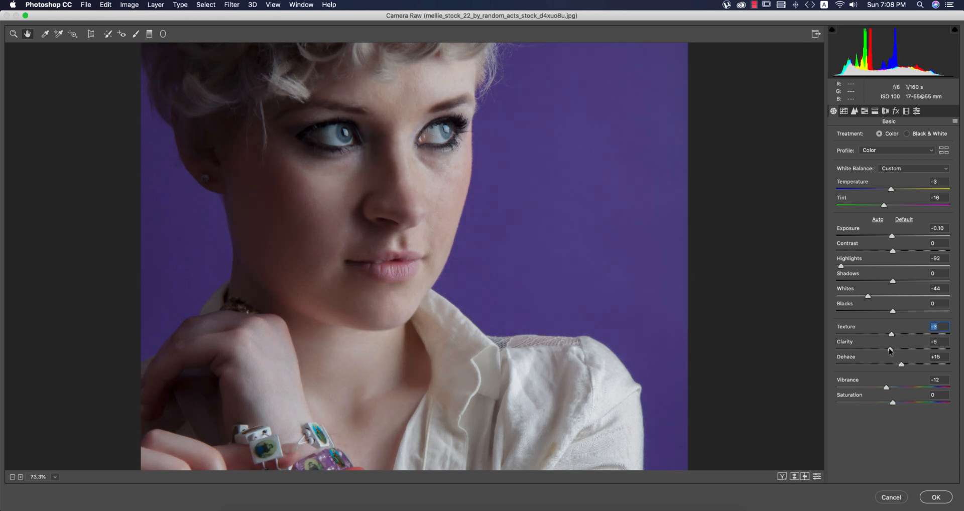
pyautogui.click(853, 110)
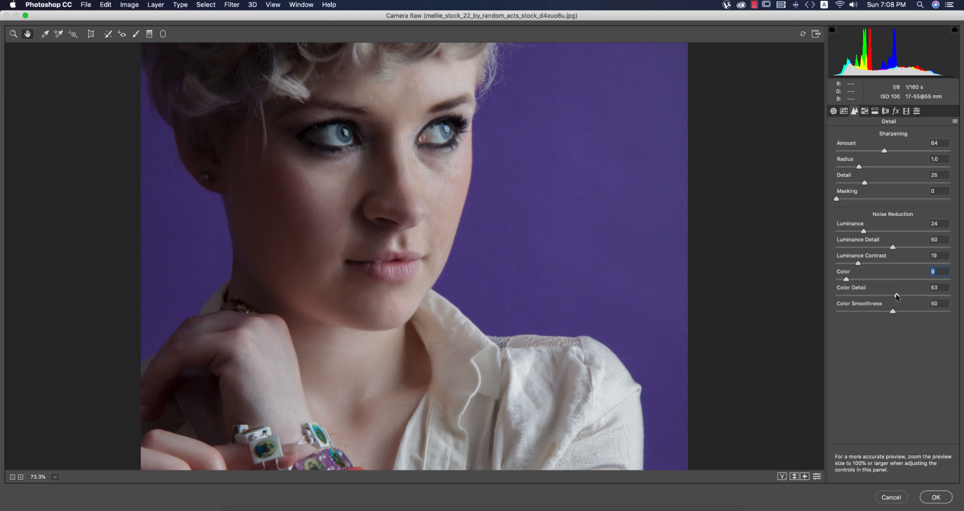
# Shift the Camera Raw calibration red primary hue to +23.
pyautogui.click(863, 112)
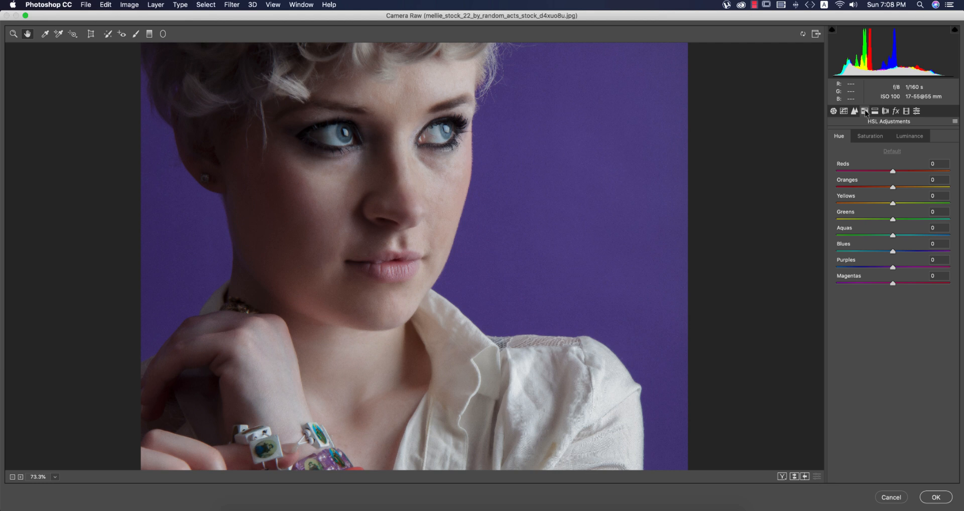
pyautogui.click(895, 111)
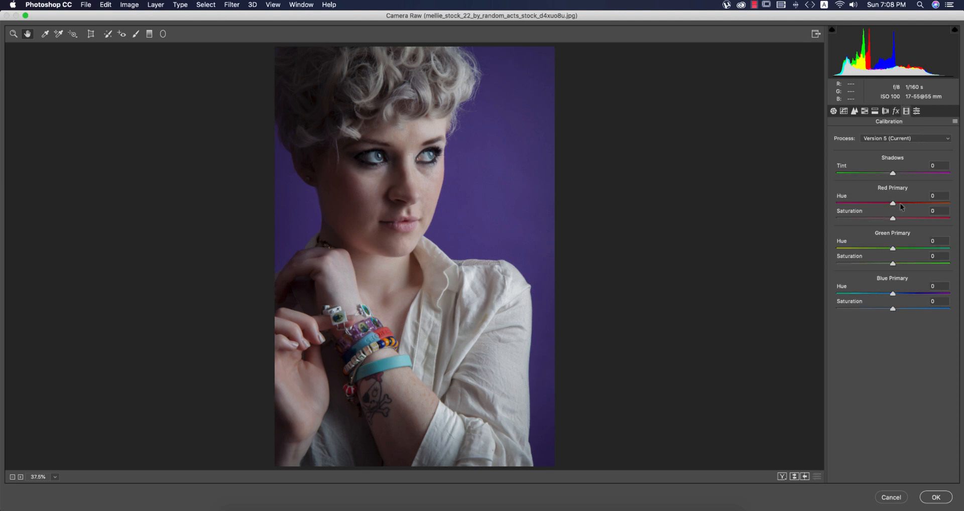
pyautogui.moveTo(892, 204); pyautogui.dragTo(897, 203)
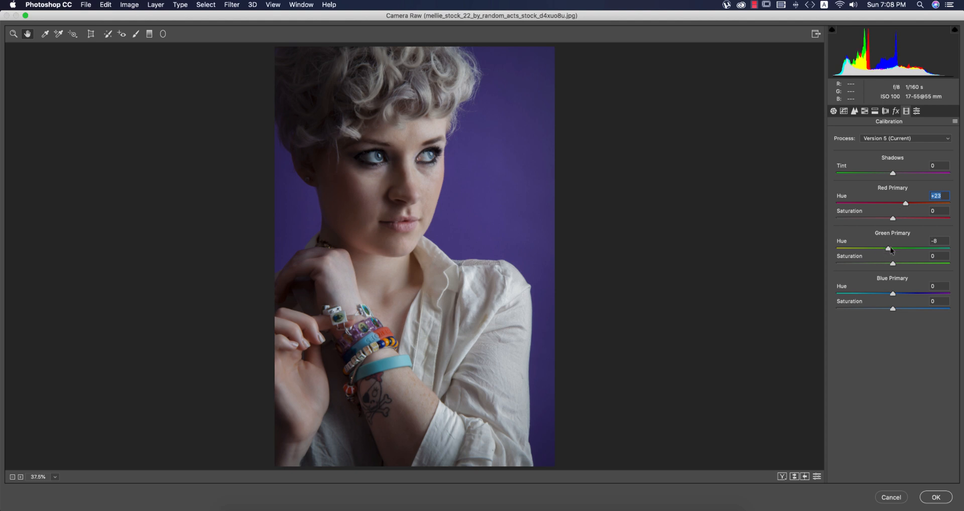
pyautogui.click(843, 111)
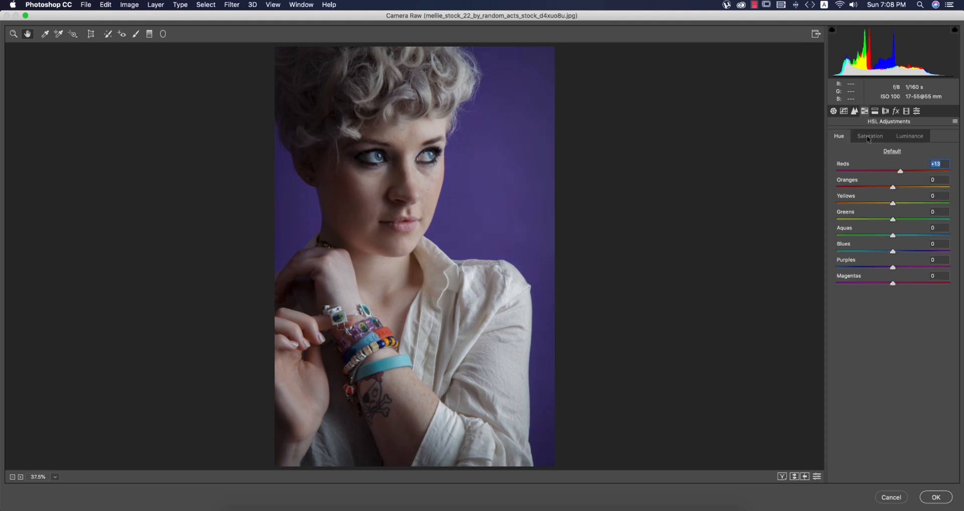
# Raise the HSL reds saturation to +31, briefly checking the Luminance sliders.
pyautogui.click(868, 136)
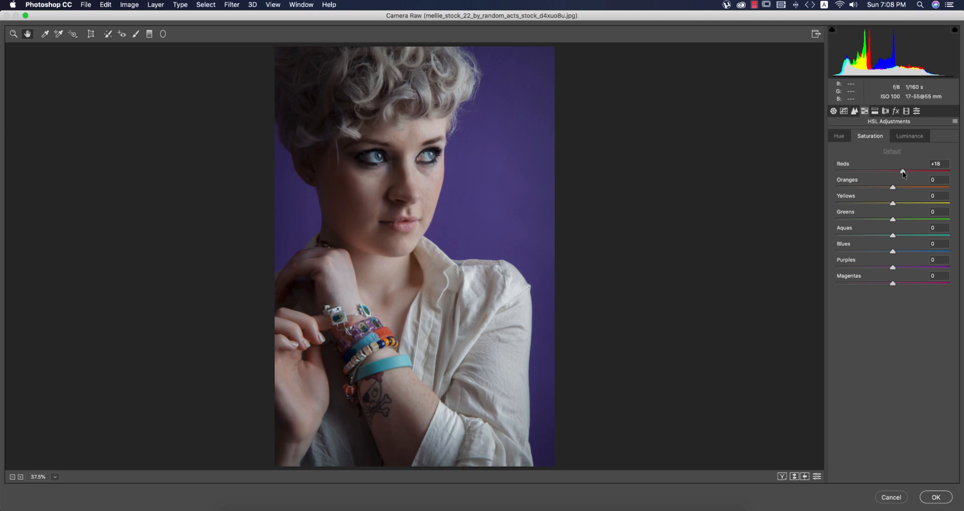
pyautogui.moveTo(902, 171); pyautogui.dragTo(909, 171)
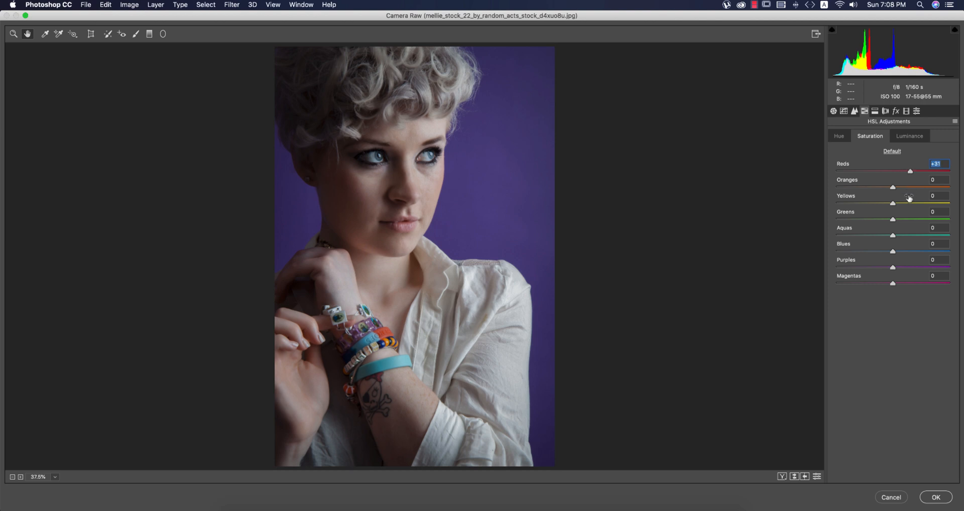
pyautogui.click(909, 136)
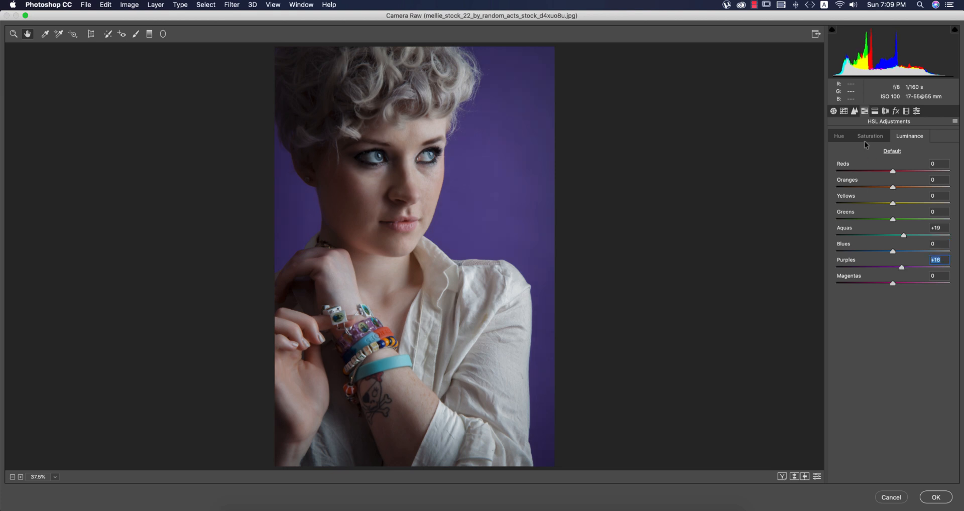
pyautogui.click(869, 136)
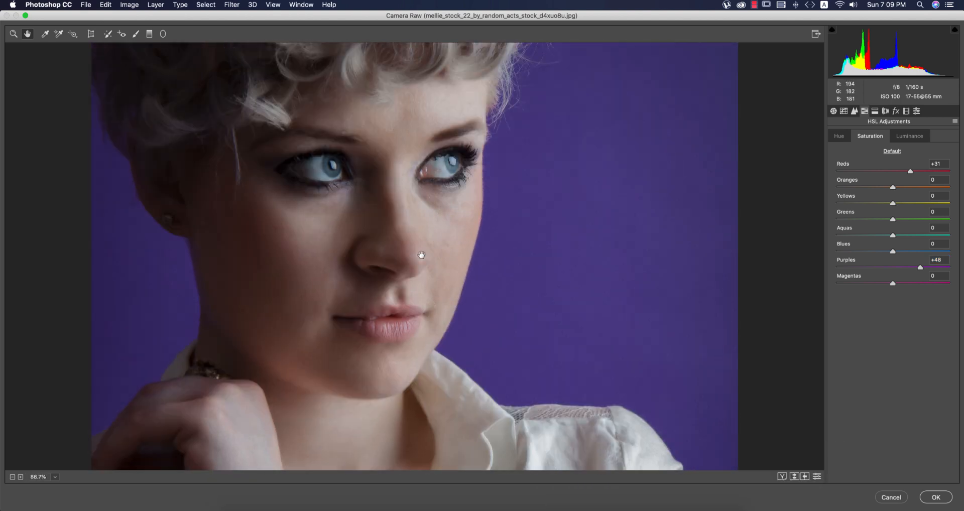
# Back in Basic tones, adjust the Texture slider to finish at -5.
pyautogui.click(832, 111)
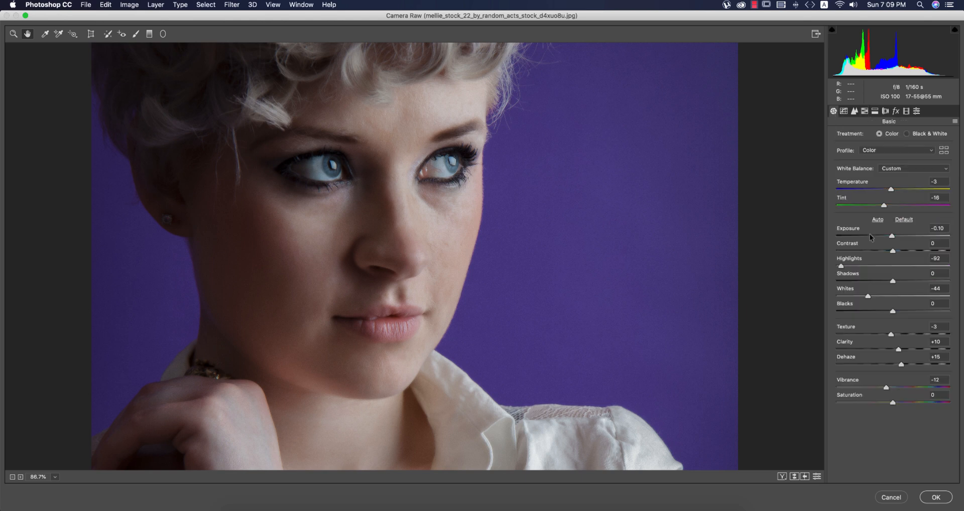
pyautogui.moveTo(887, 333); pyautogui.dragTo(901, 334)
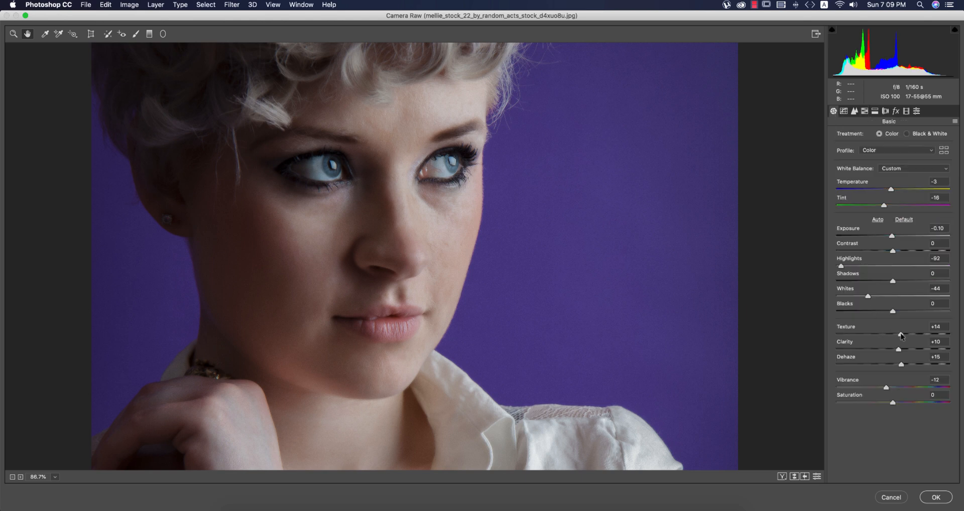
pyautogui.moveTo(903, 333); pyautogui.dragTo(890, 333)
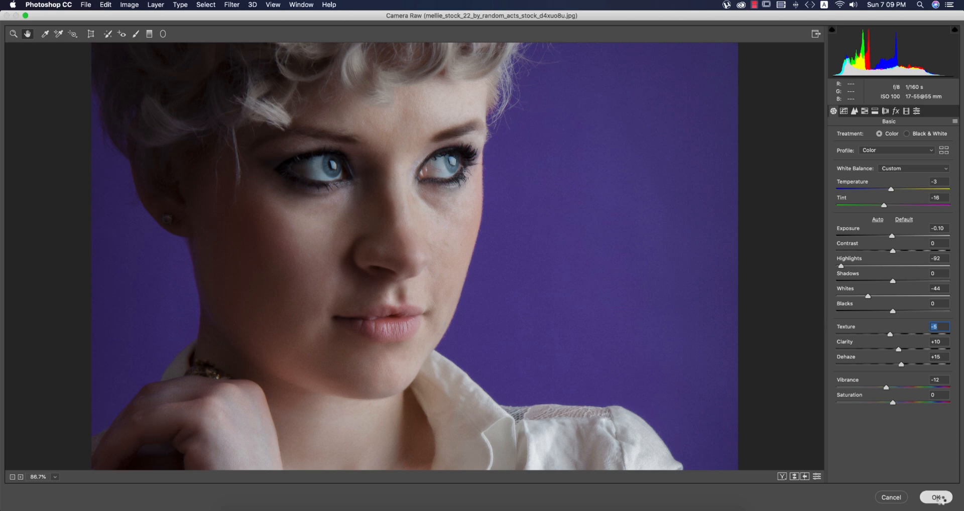
# Commit the Camera Raw grading to Layer 1 and zoom out to view the whole portrait.
pyautogui.click(934, 497)
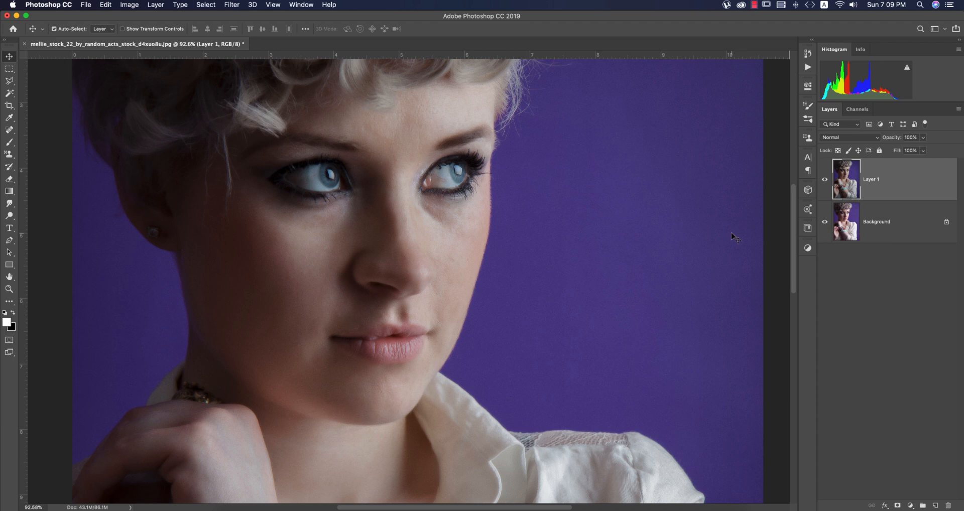
pyautogui.press('cmd+-')
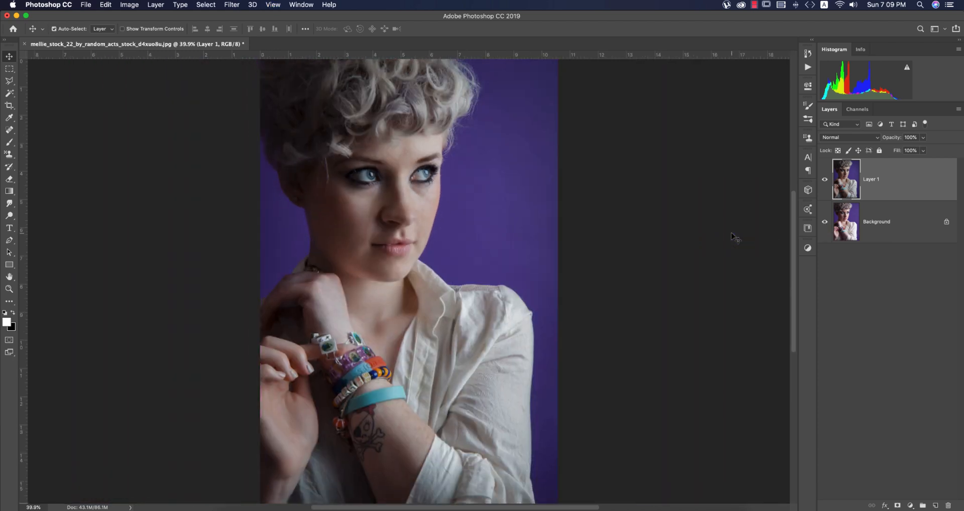